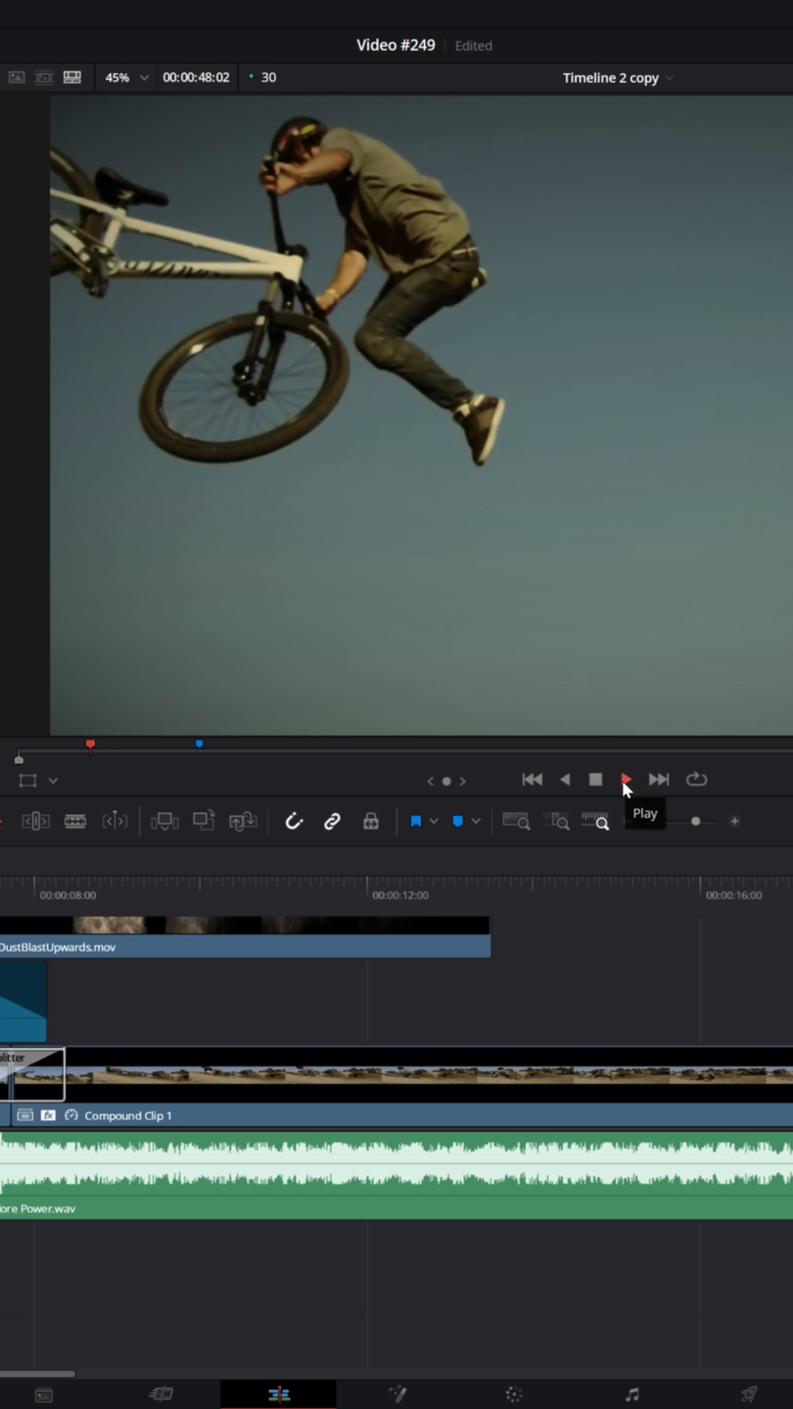
Step: Adjust controls in the lower timeline area before setting up automation
{"action": "left_click", "coordinate": [629, 779]}
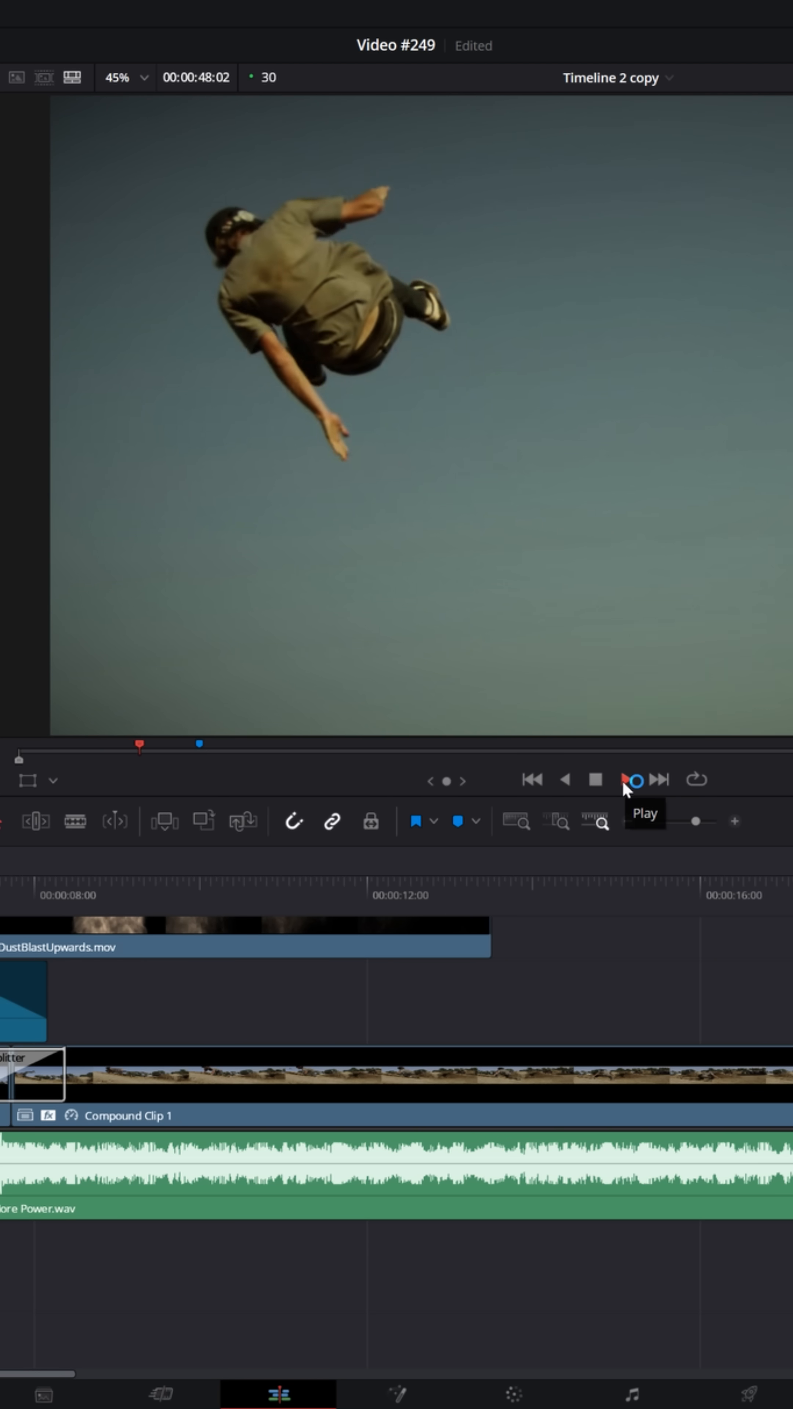
{"action": "left_click", "coordinate": [633, 780]}
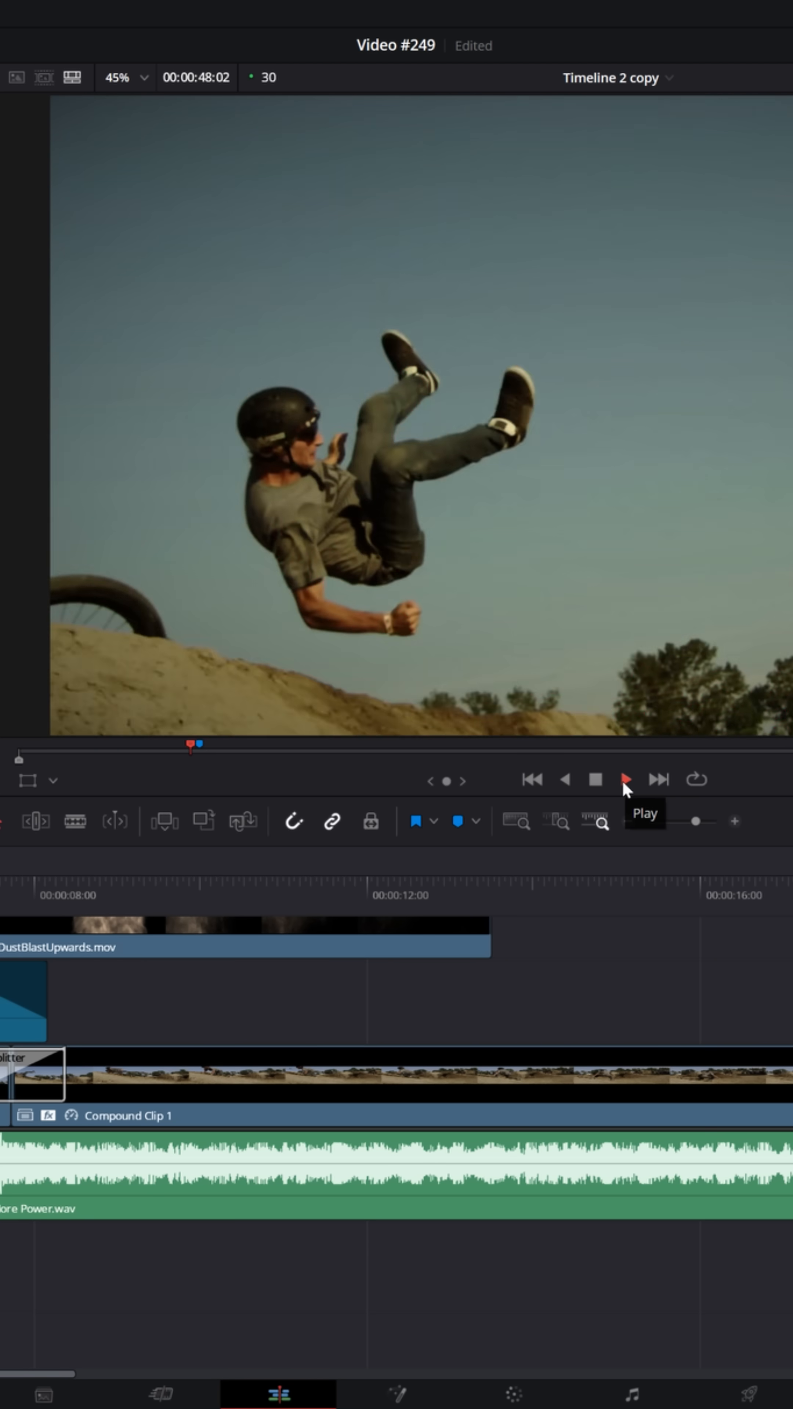
{"action": "left_click", "coordinate": [108, 893]}
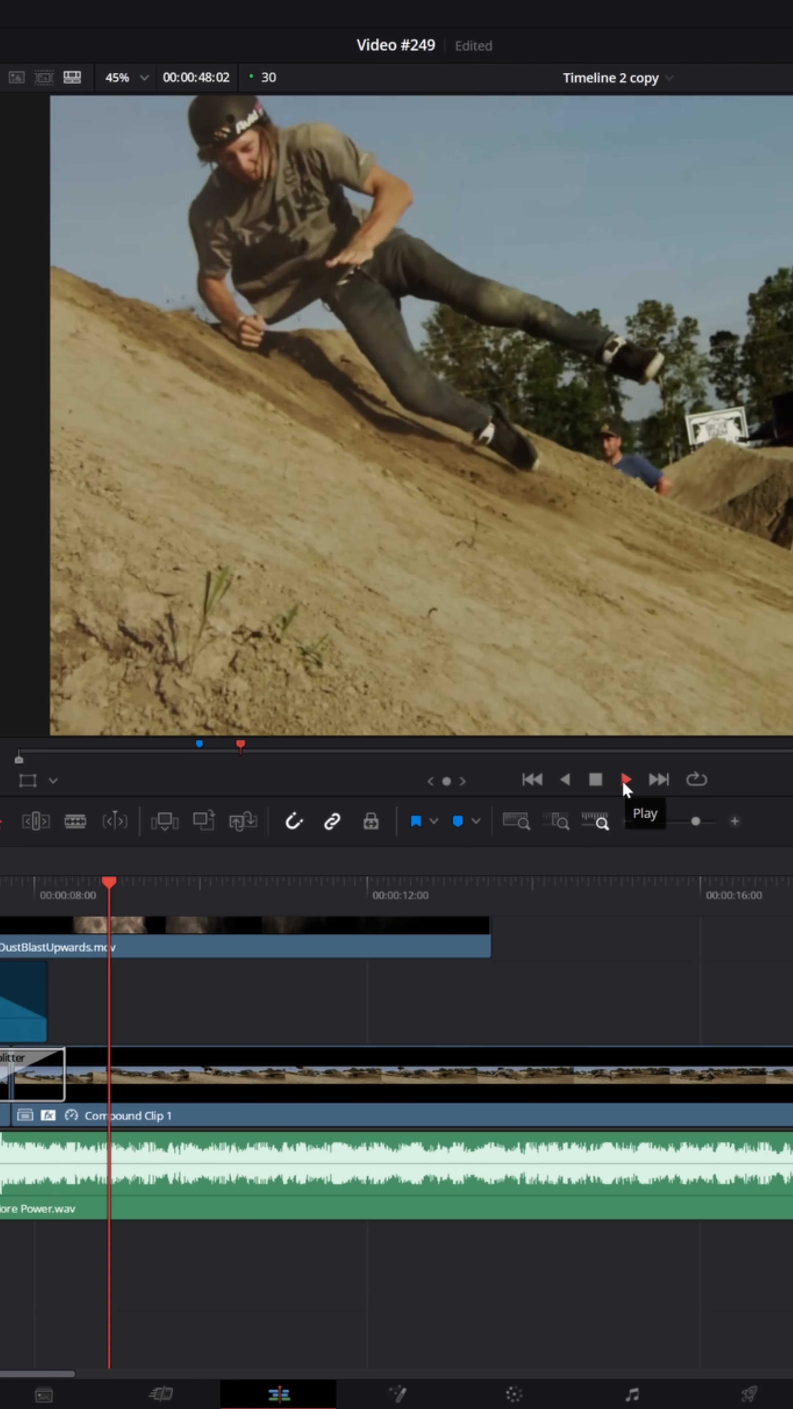
{"action": "left_click", "coordinate": [625, 780]}
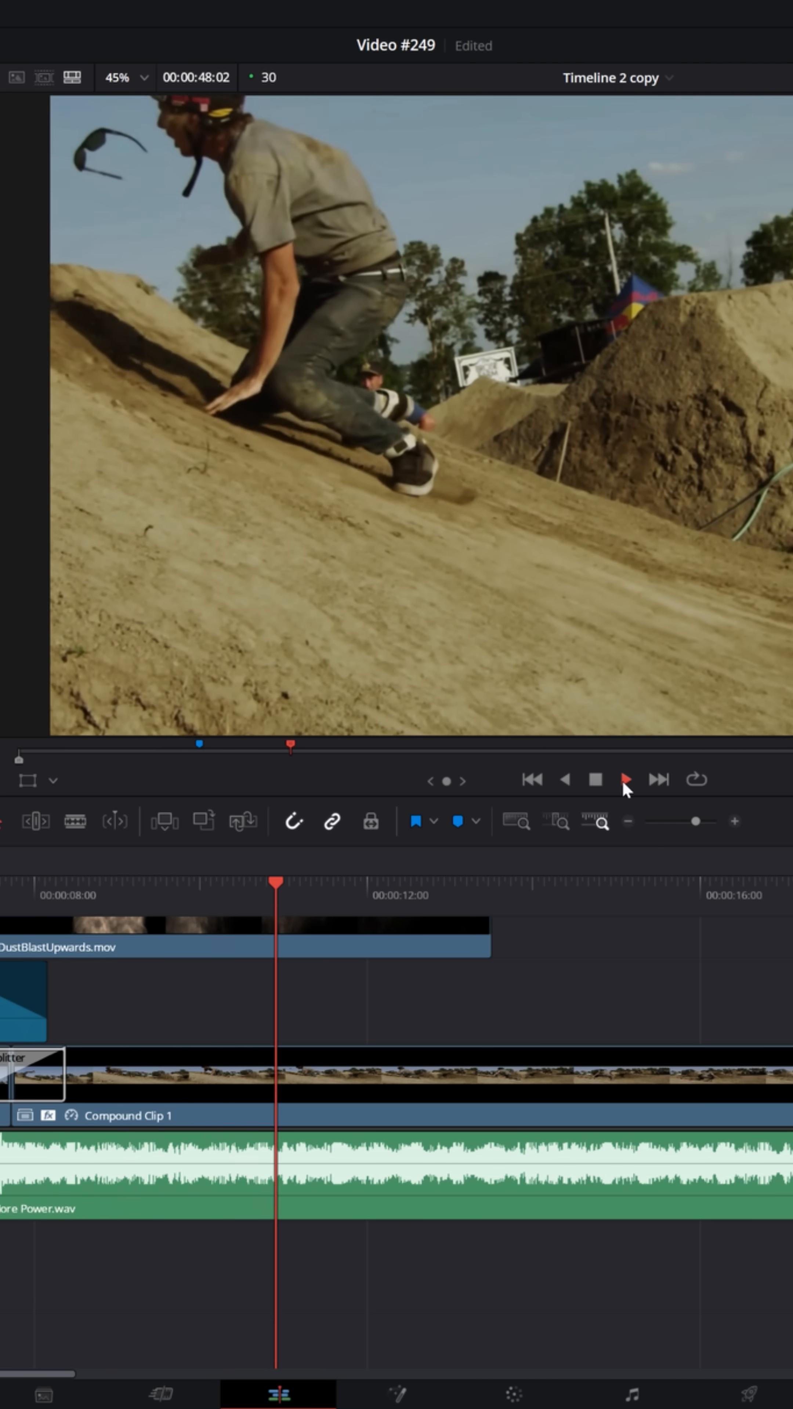
{"action": "left_click", "coordinate": [624, 780]}
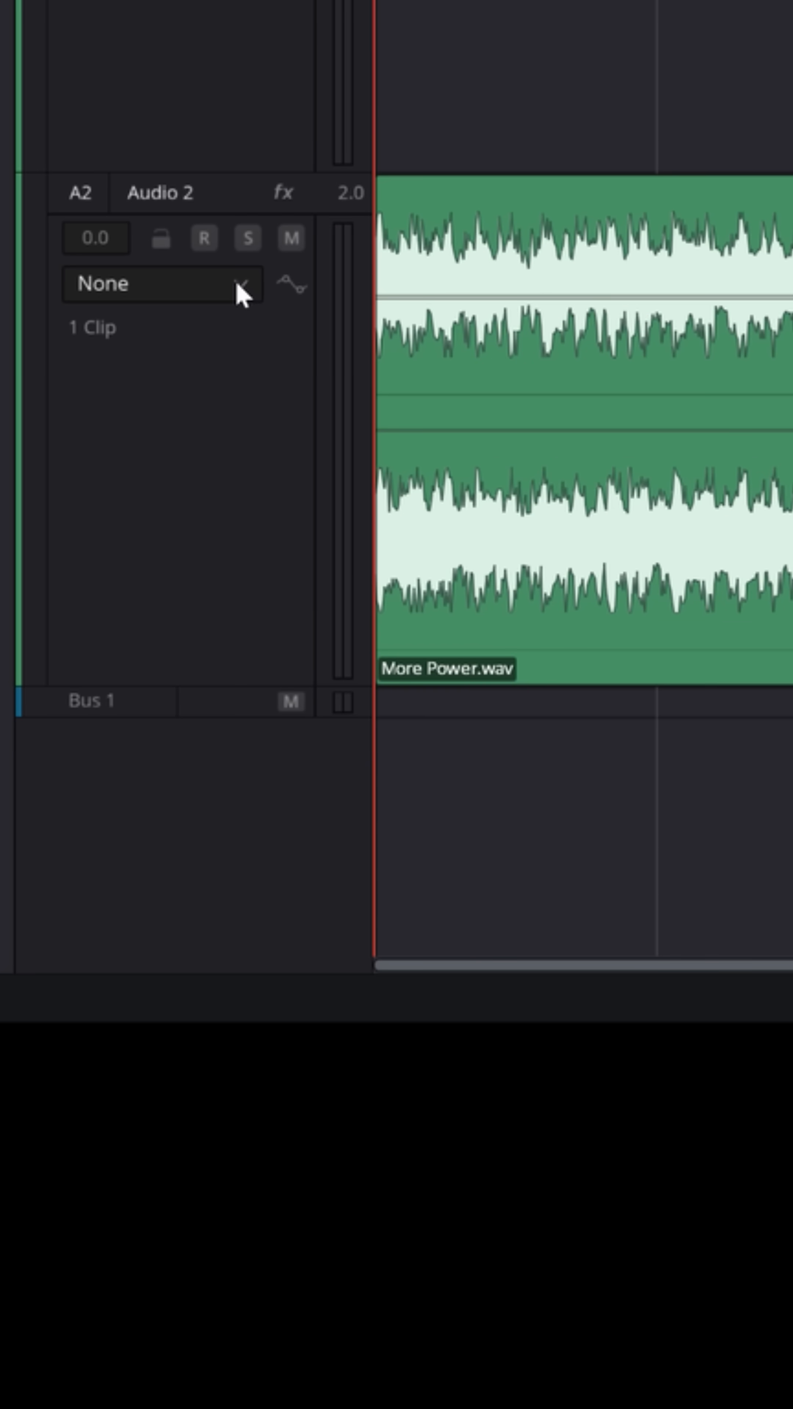
Step: Choose EQ > Band 3 > Frequency as the automation parameter shown on Audio 2
{"action": "left_click", "coordinate": [157, 284]}
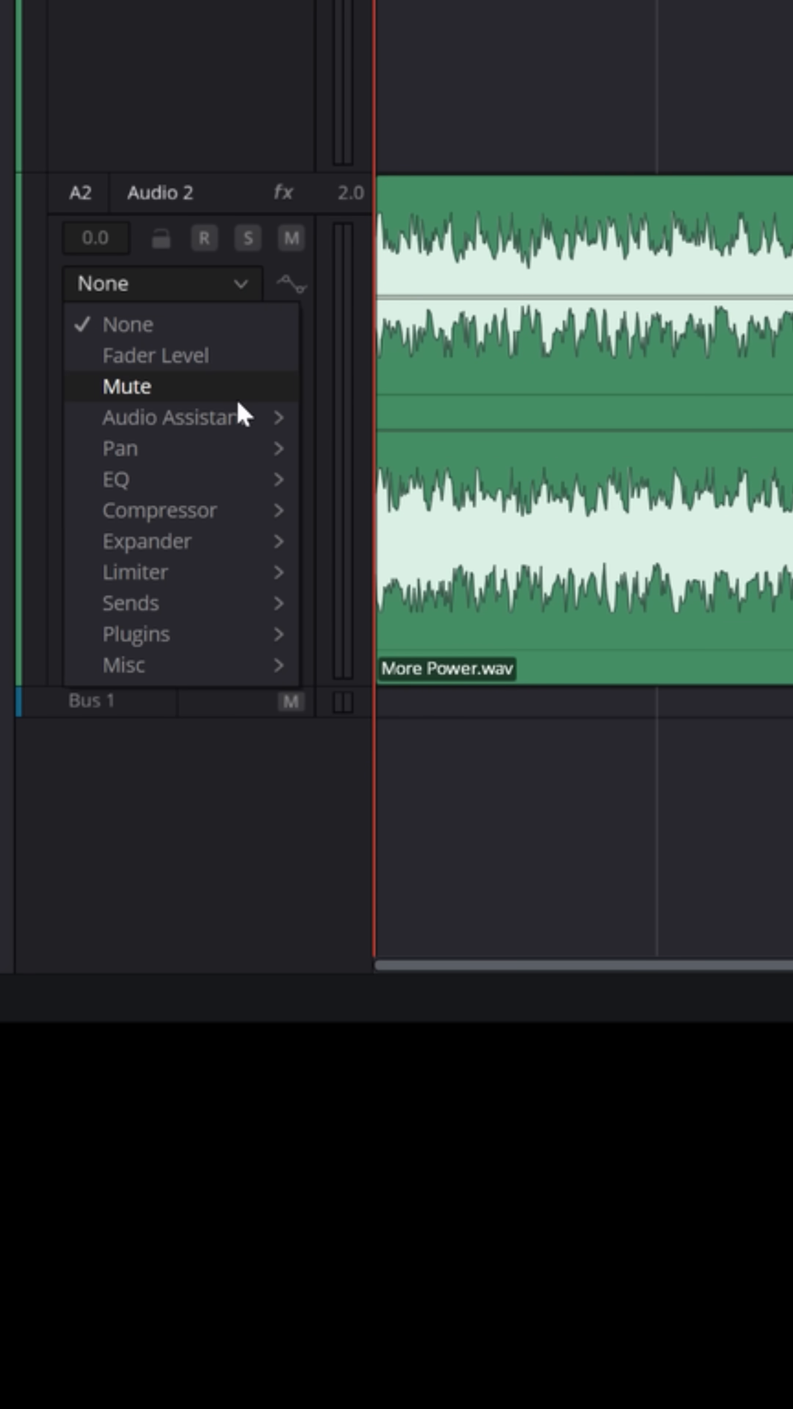
{"action": "mouse_move", "coordinate": [115, 480]}
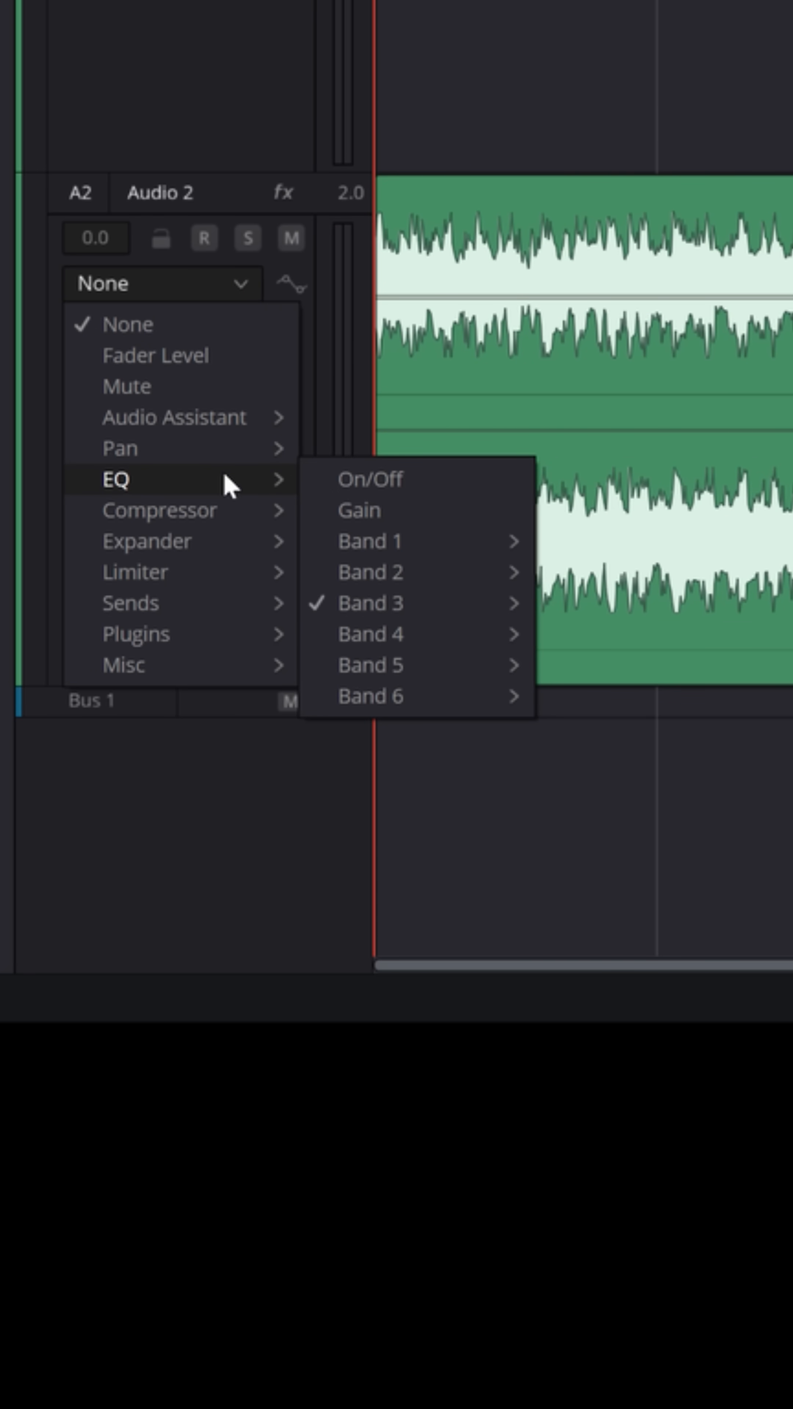
{"action": "mouse_move", "coordinate": [386, 603]}
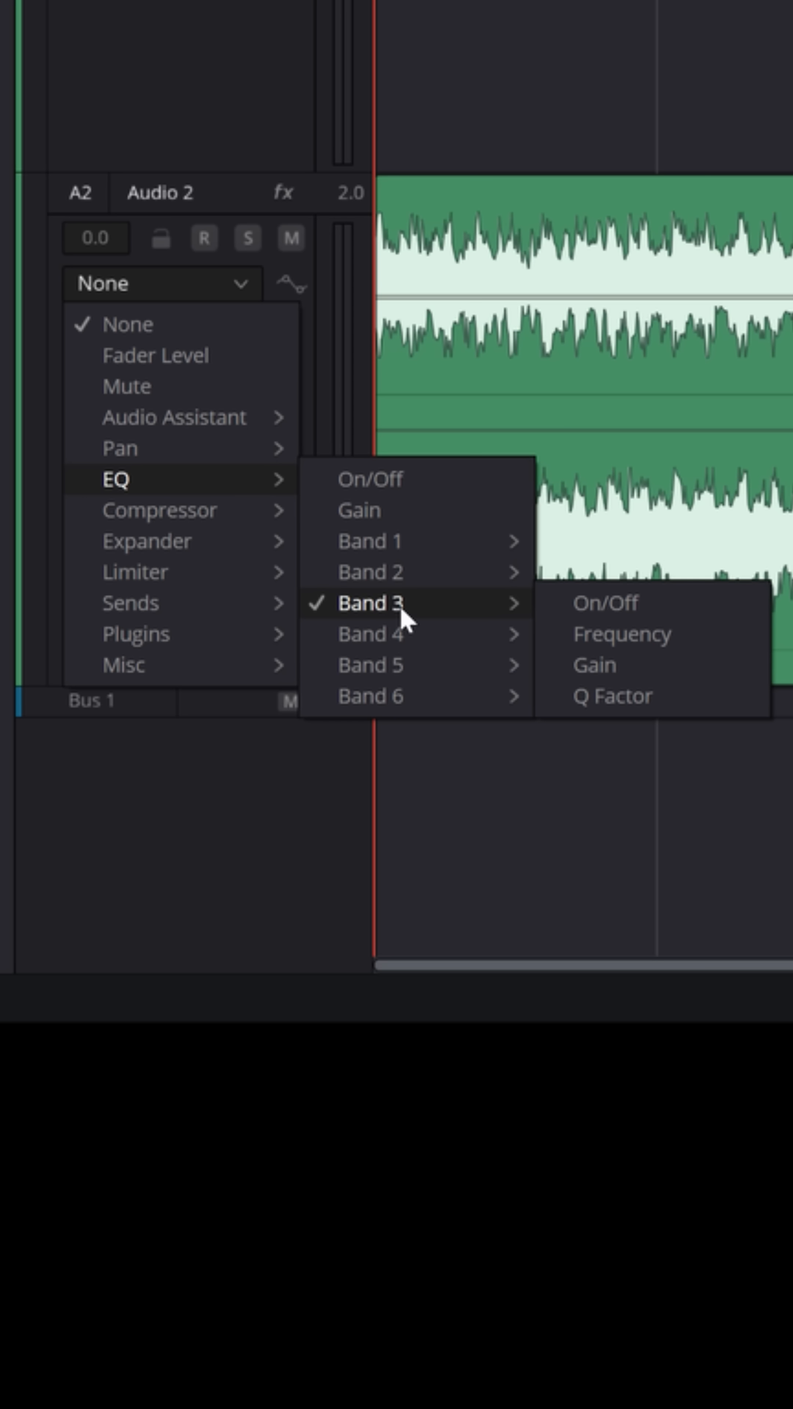
{"action": "mouse_move", "coordinate": [623, 634]}
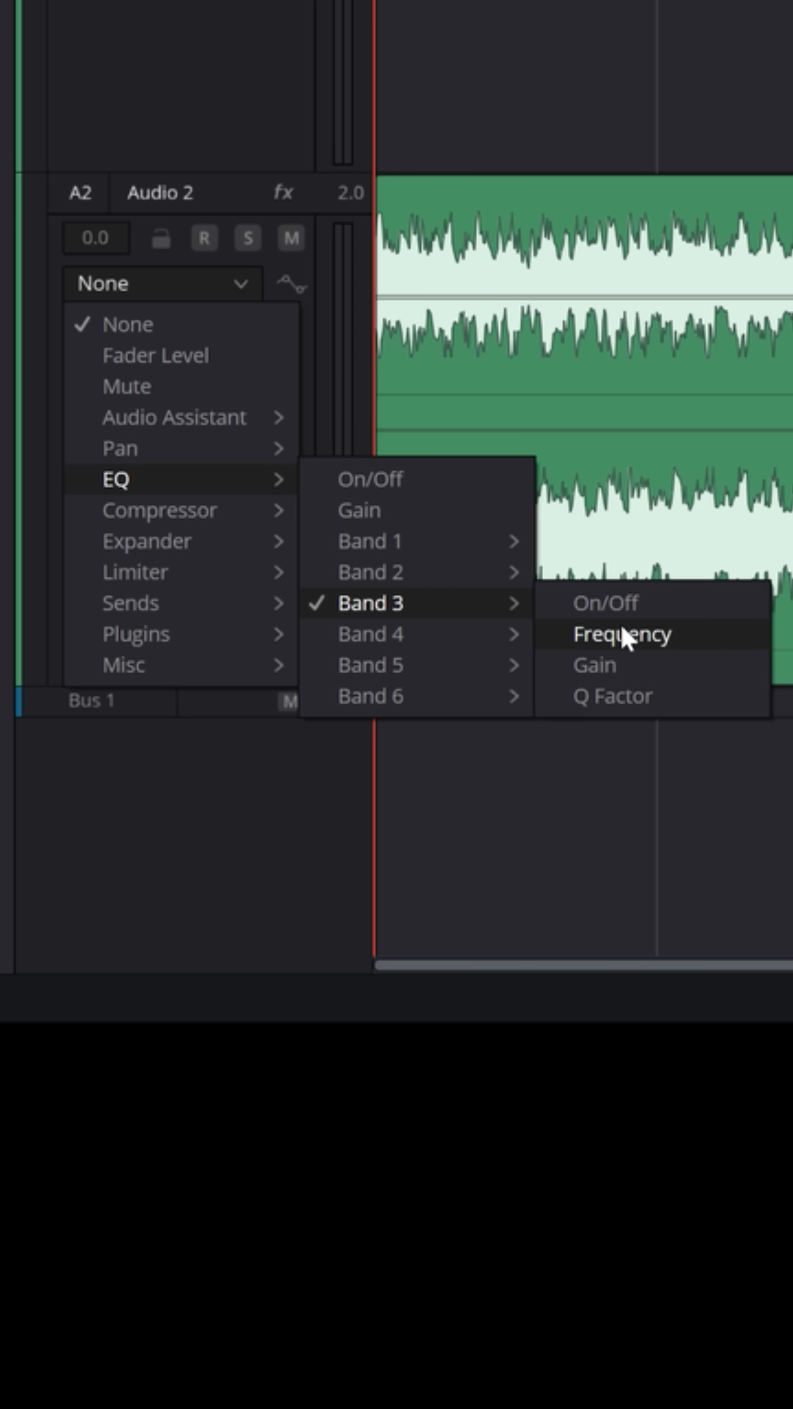
{"action": "left_click", "coordinate": [623, 633]}
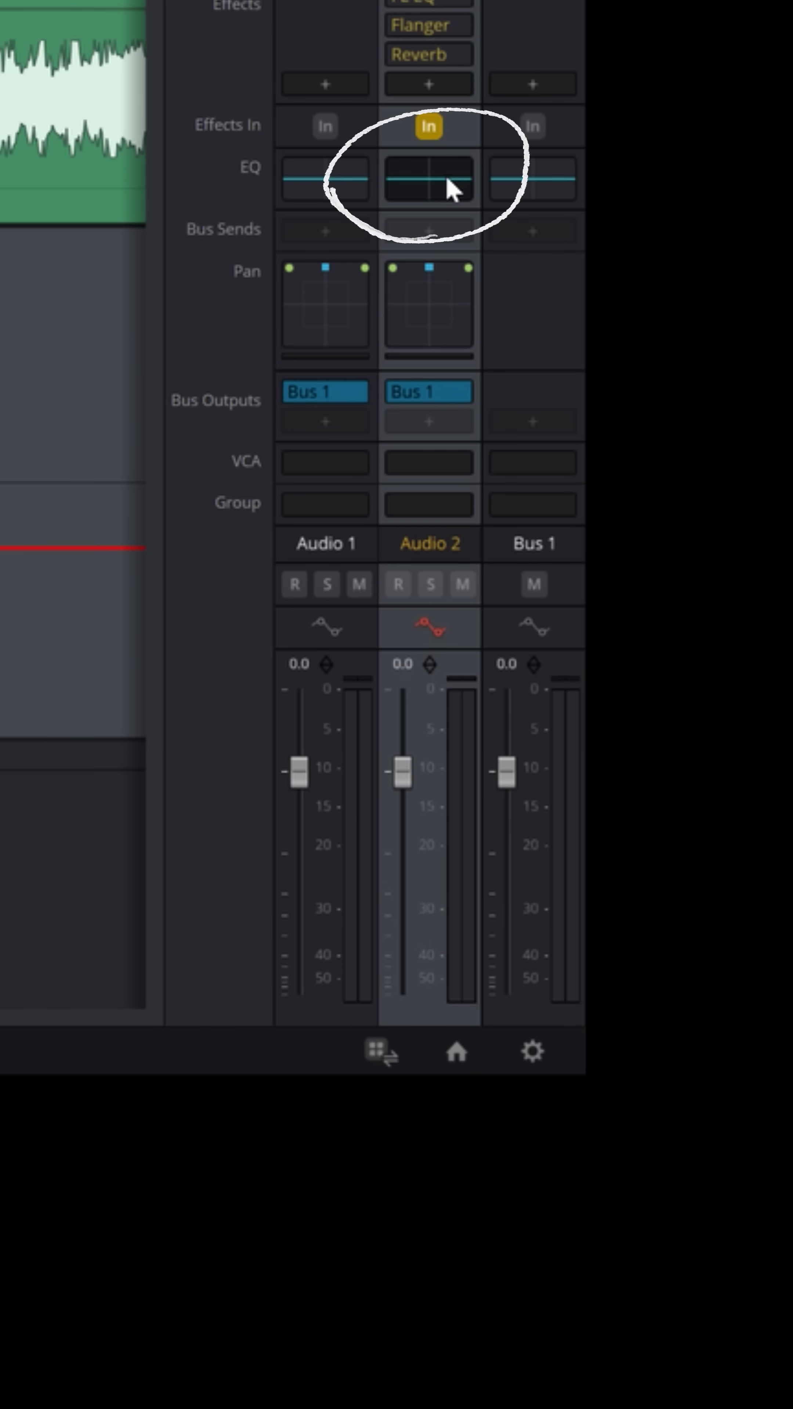
Step: In Audio 2's EQ, enable band 6 at about 5.9K and boost band 3 to +8.8 dB
{"action": "left_click", "coordinate": [428, 180]}
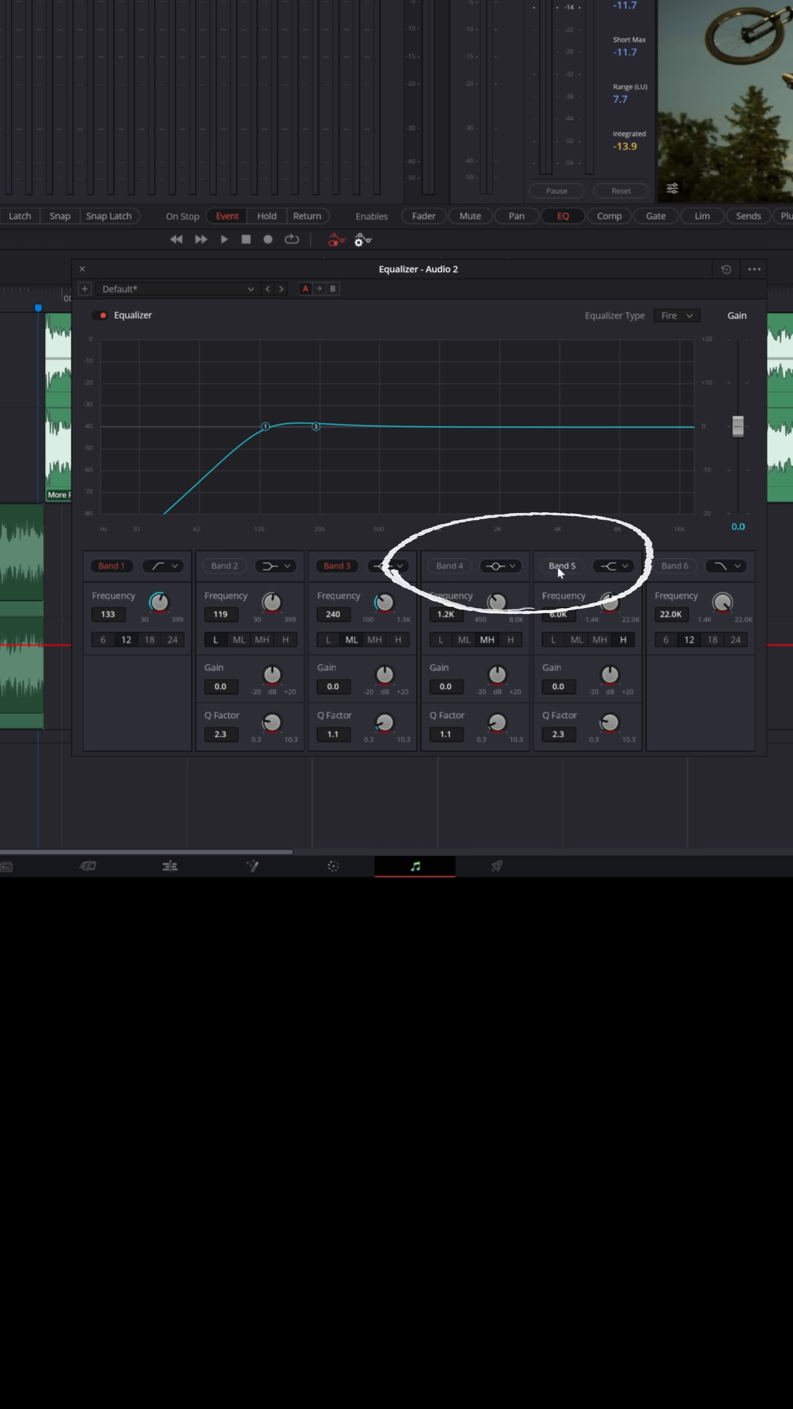
{"action": "left_click", "coordinate": [673, 565]}
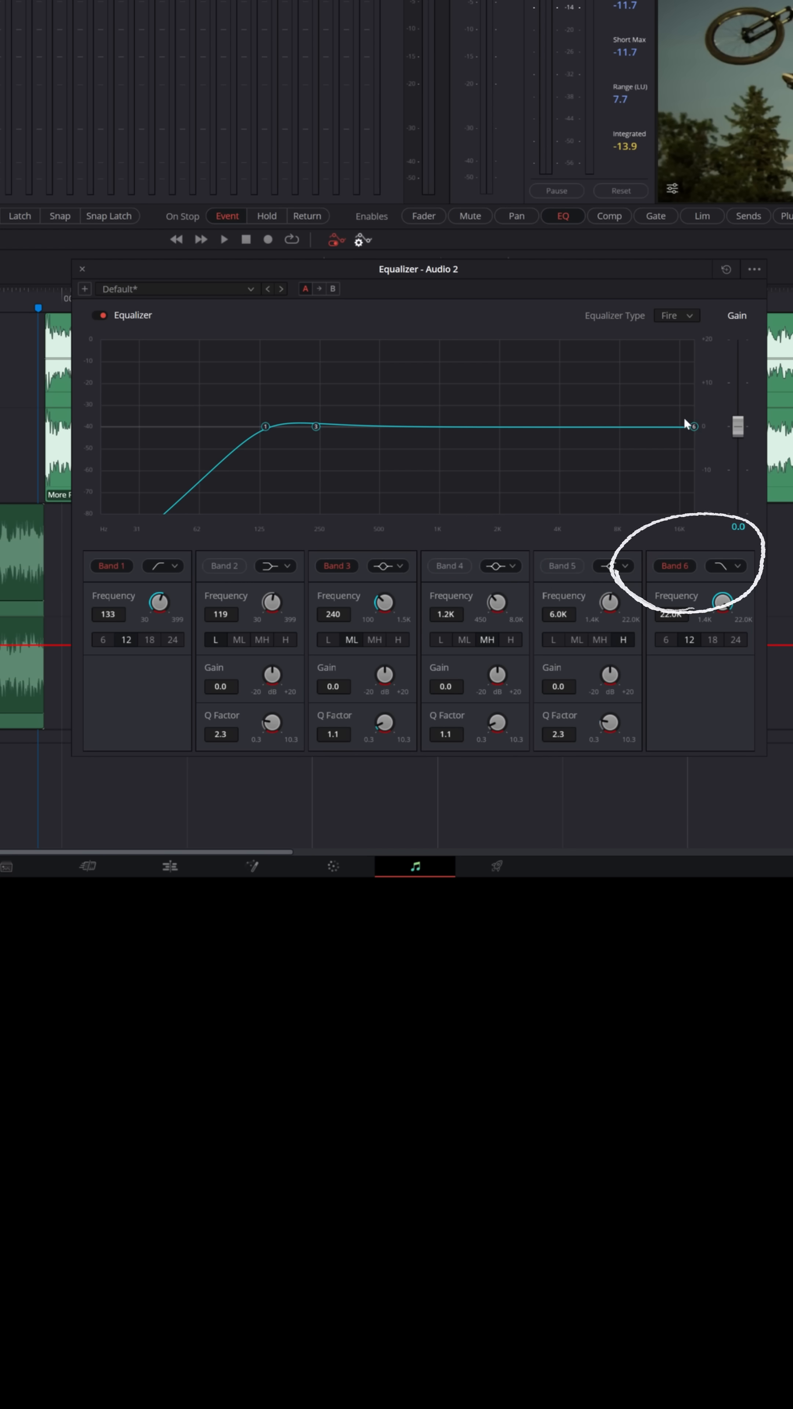
{"action": "left_click_drag", "start_coordinate": [692, 427], "coordinate": [591, 434]}
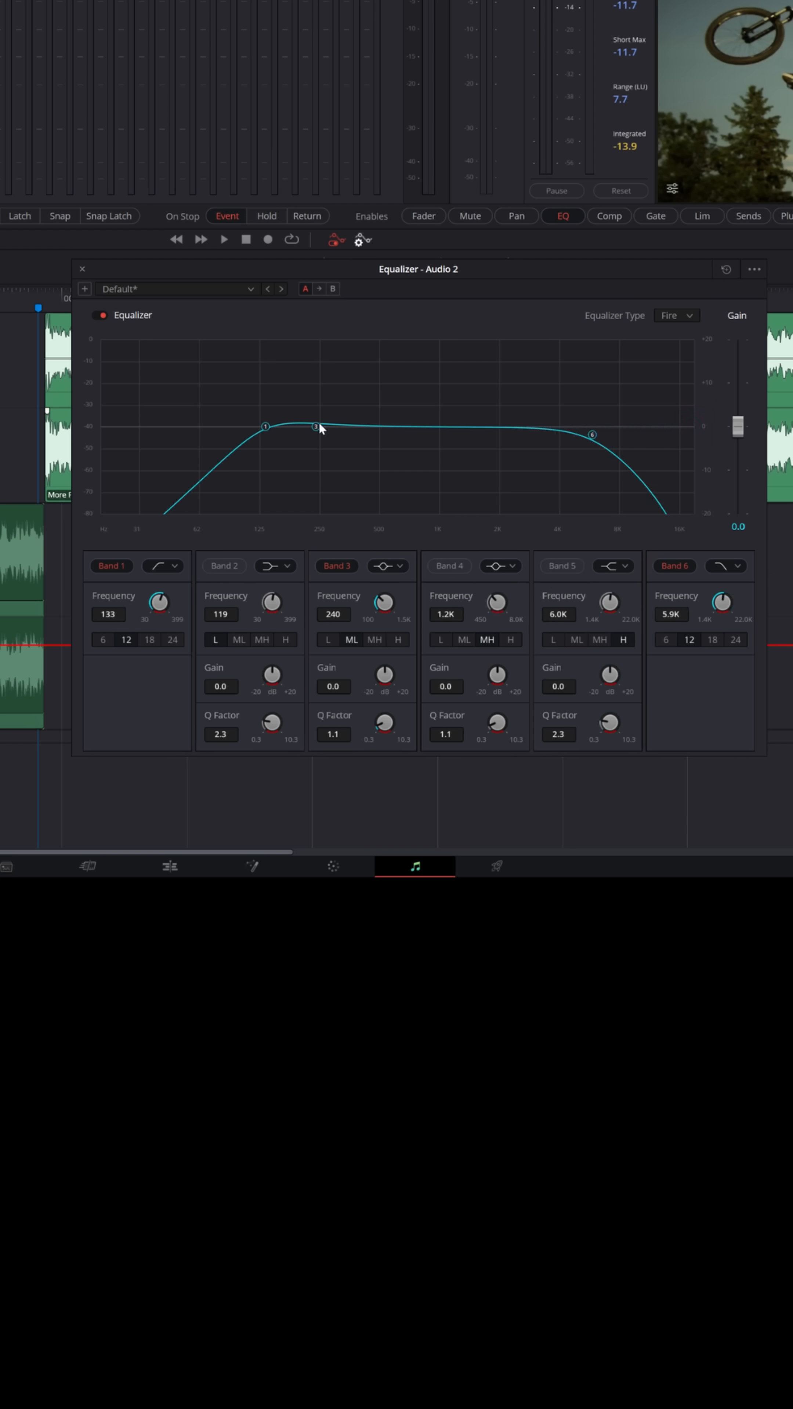
{"action": "left_click_drag", "start_coordinate": [314, 427], "coordinate": [320, 396]}
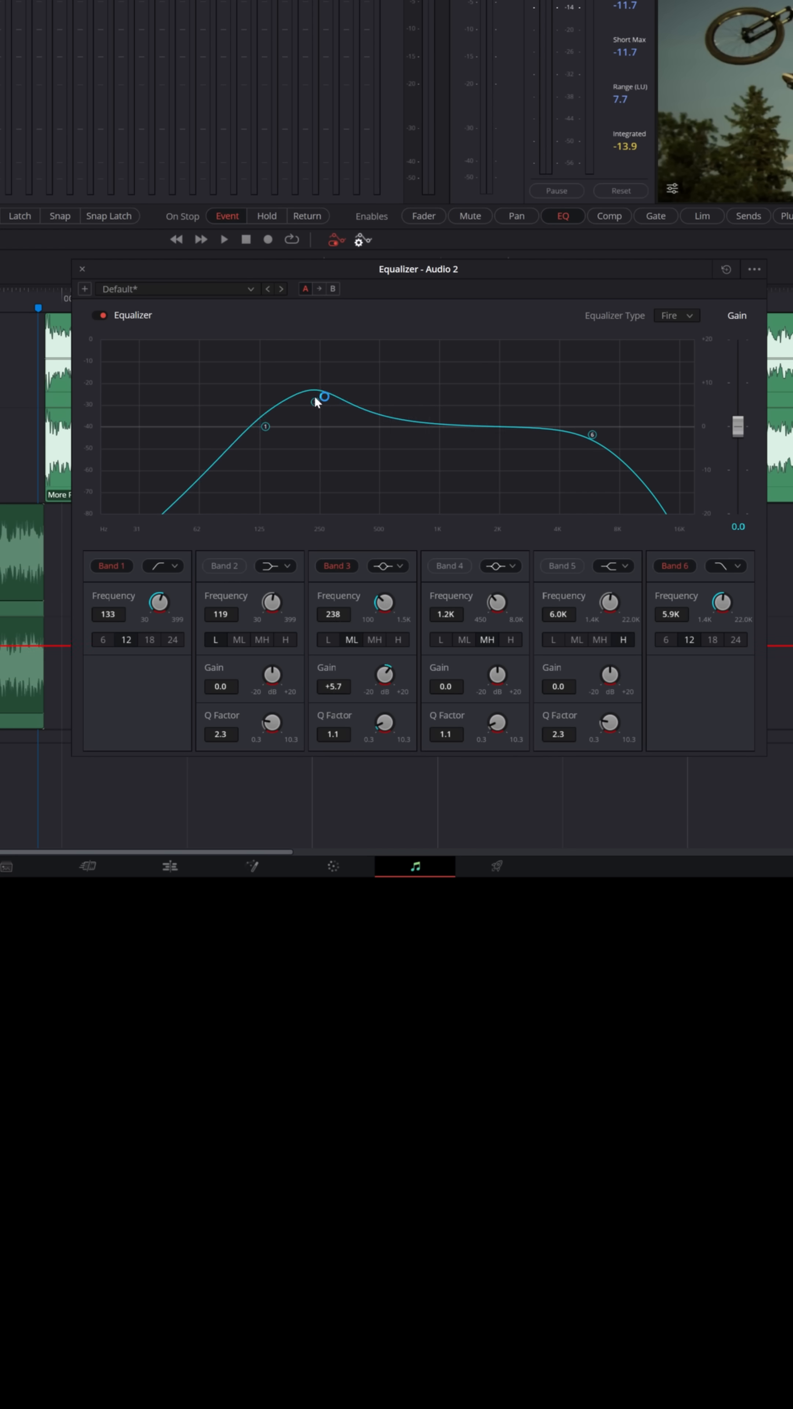
{"action": "left_click_drag", "start_coordinate": [321, 397], "coordinate": [316, 389]}
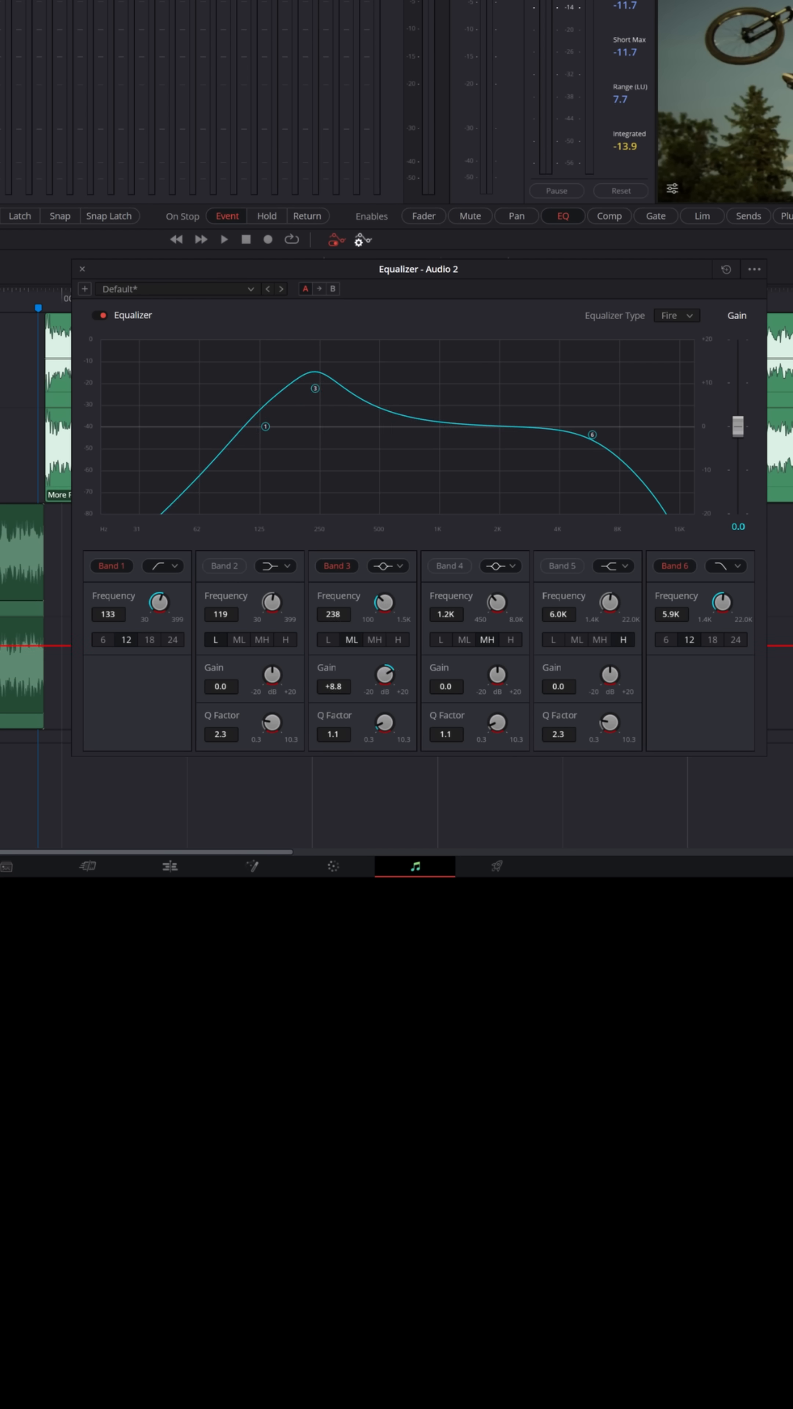
{"action": "mouse_move", "coordinate": [316, 391]}
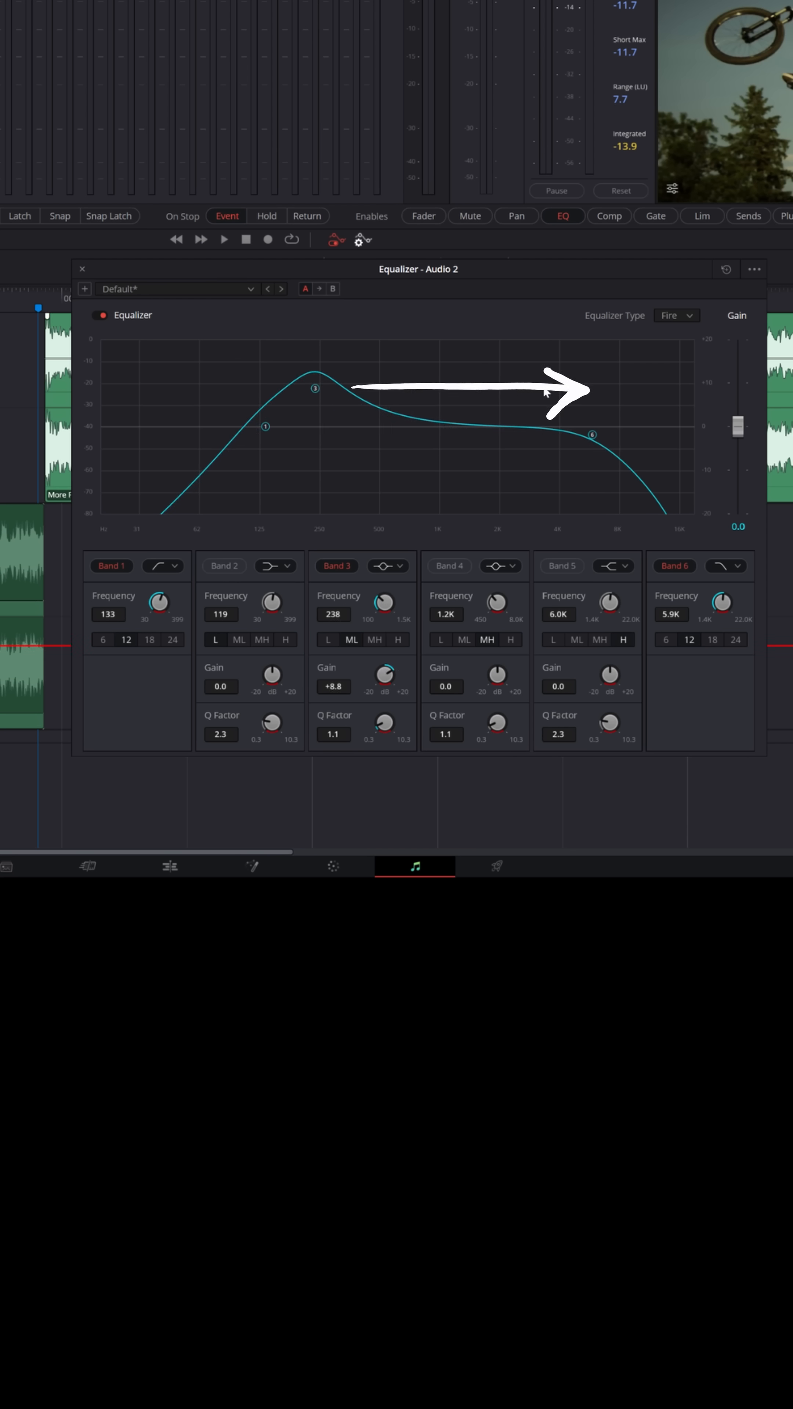
{"action": "mouse_move", "coordinate": [602, 385]}
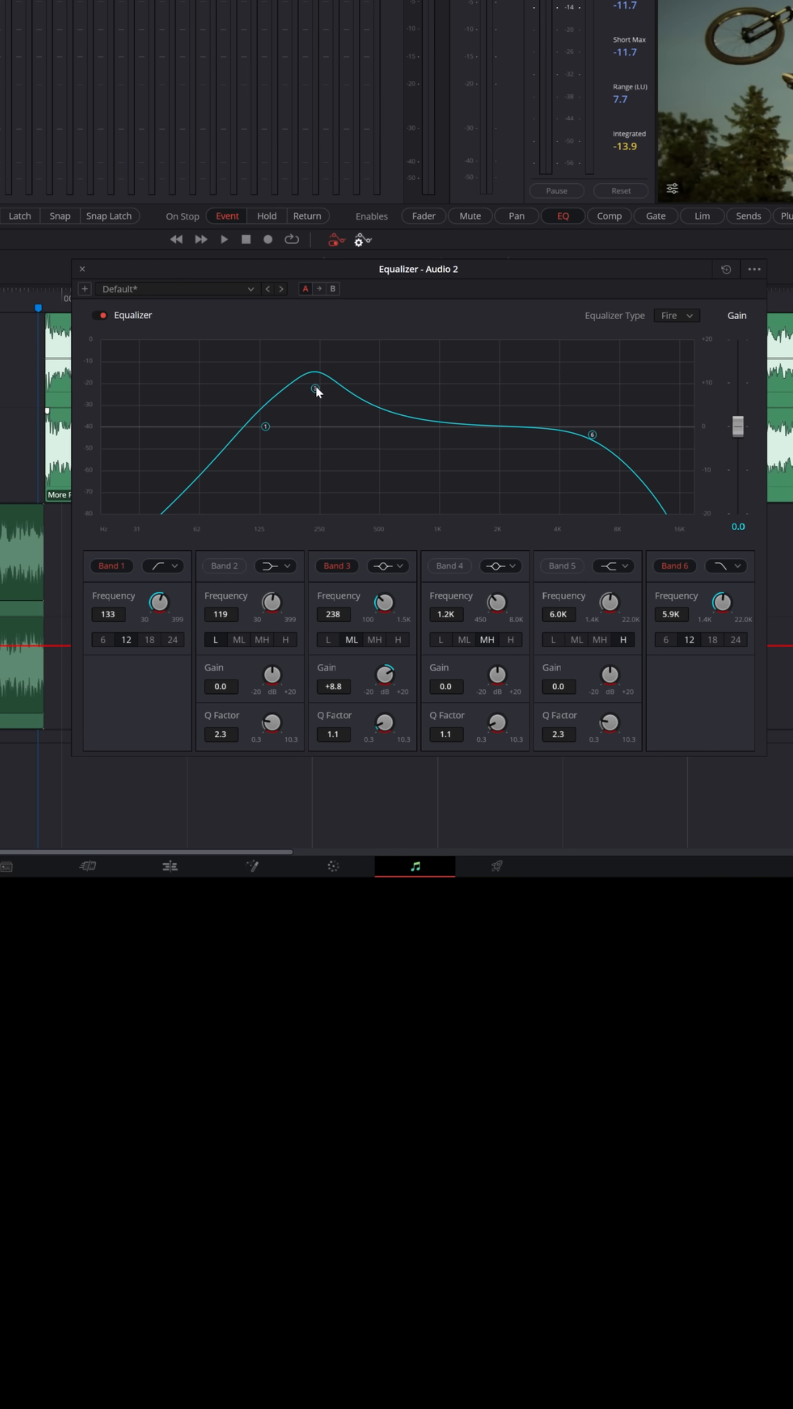
Step: Play the music and drag band 3's frequency rightward to record a sweep up to about 1.4K
{"action": "key", "text": "space"}
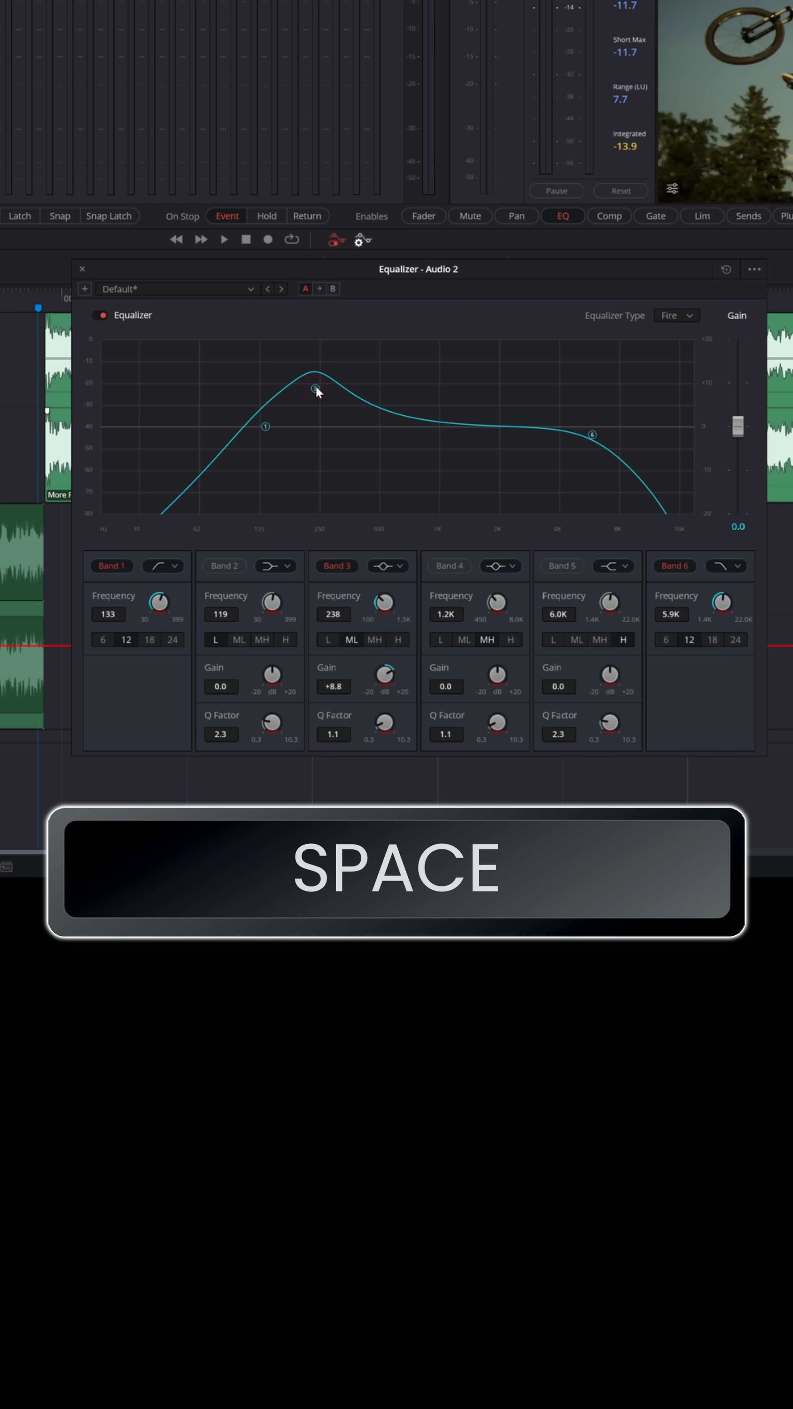
{"action": "left_click_drag", "start_coordinate": [317, 391], "coordinate": [319, 386]}
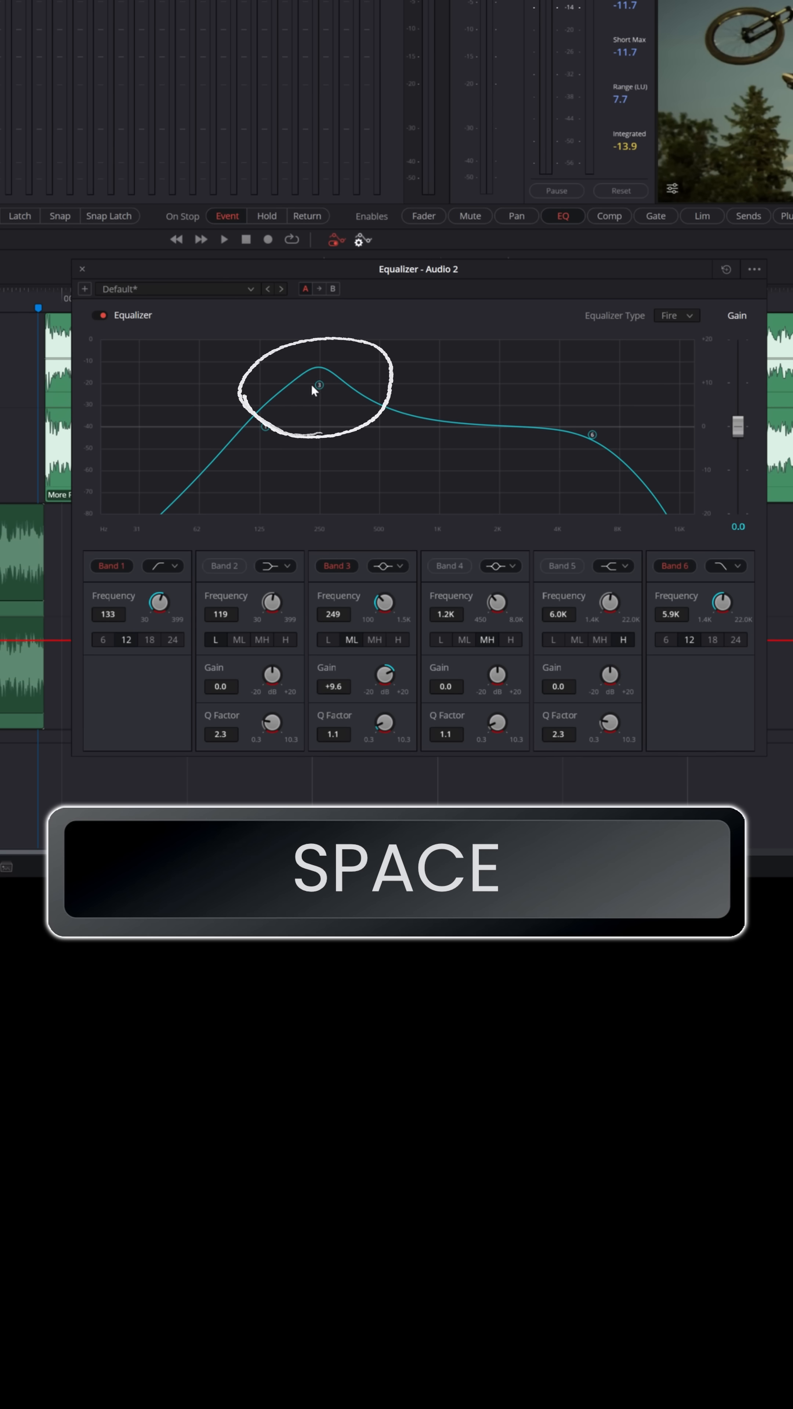
{"action": "left_click_drag", "start_coordinate": [319, 387], "coordinate": [315, 394]}
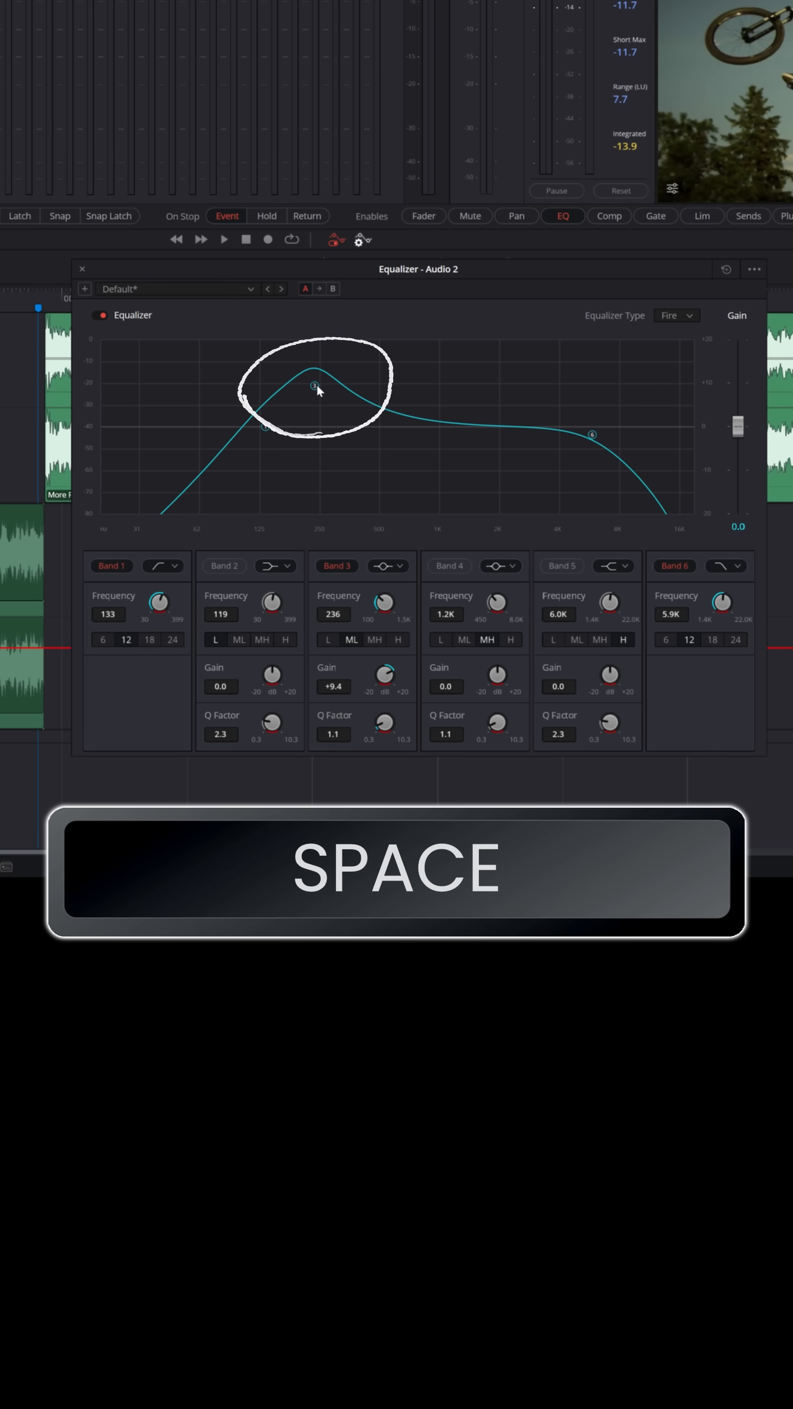
{"action": "left_click_drag", "start_coordinate": [310, 369], "coordinate": [313, 380]}
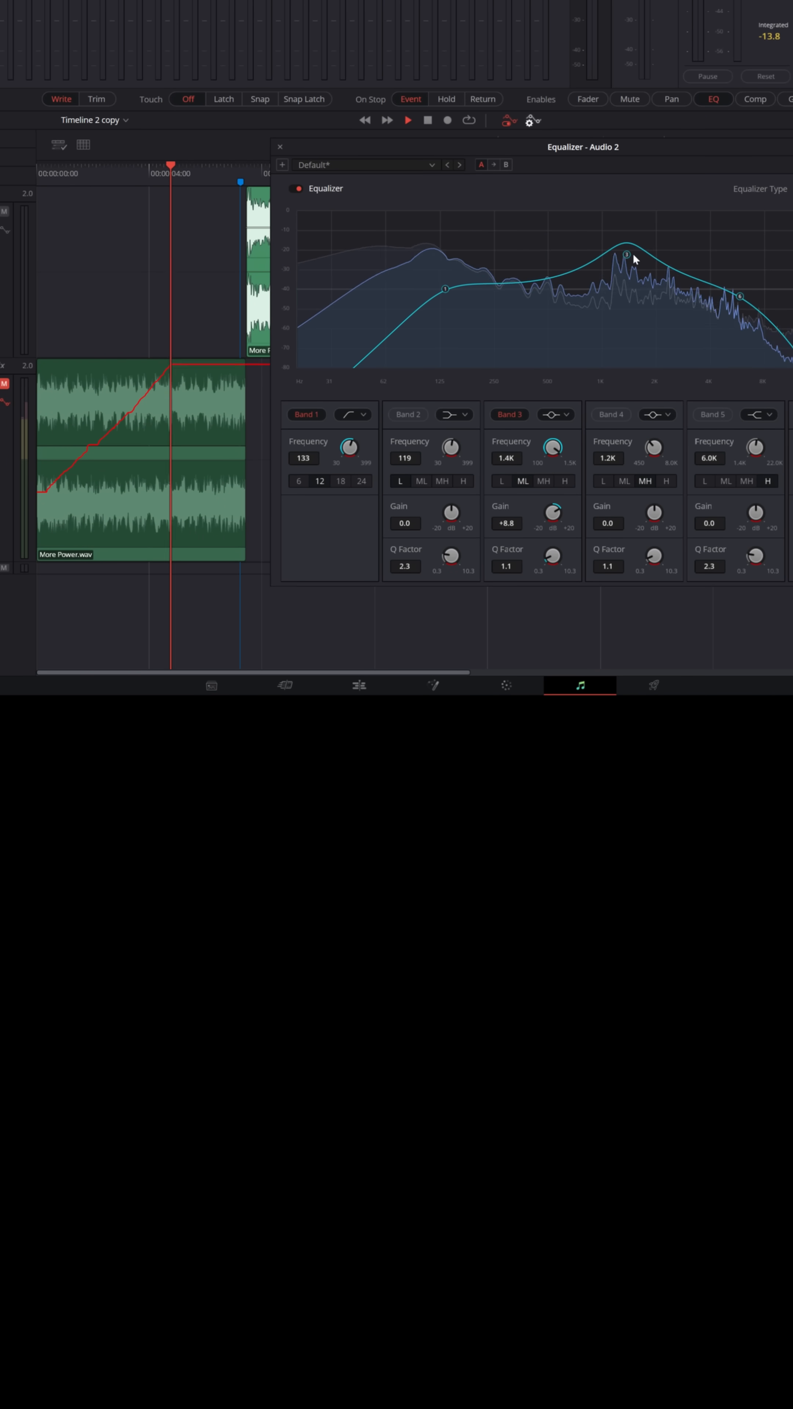
{"action": "left_click_drag", "start_coordinate": [624, 251], "coordinate": [716, 255]}
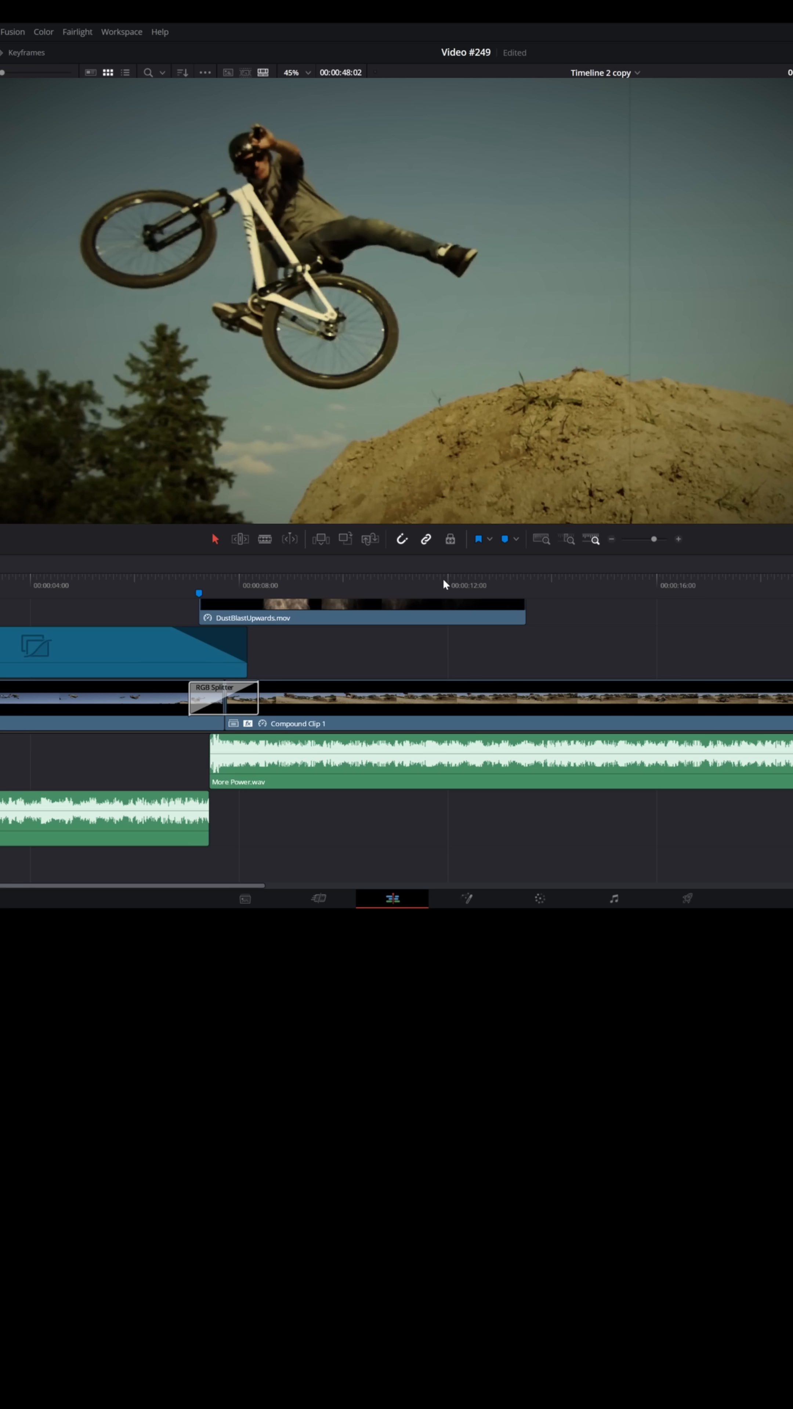
{"action": "mouse_move", "coordinate": [672, 696]}
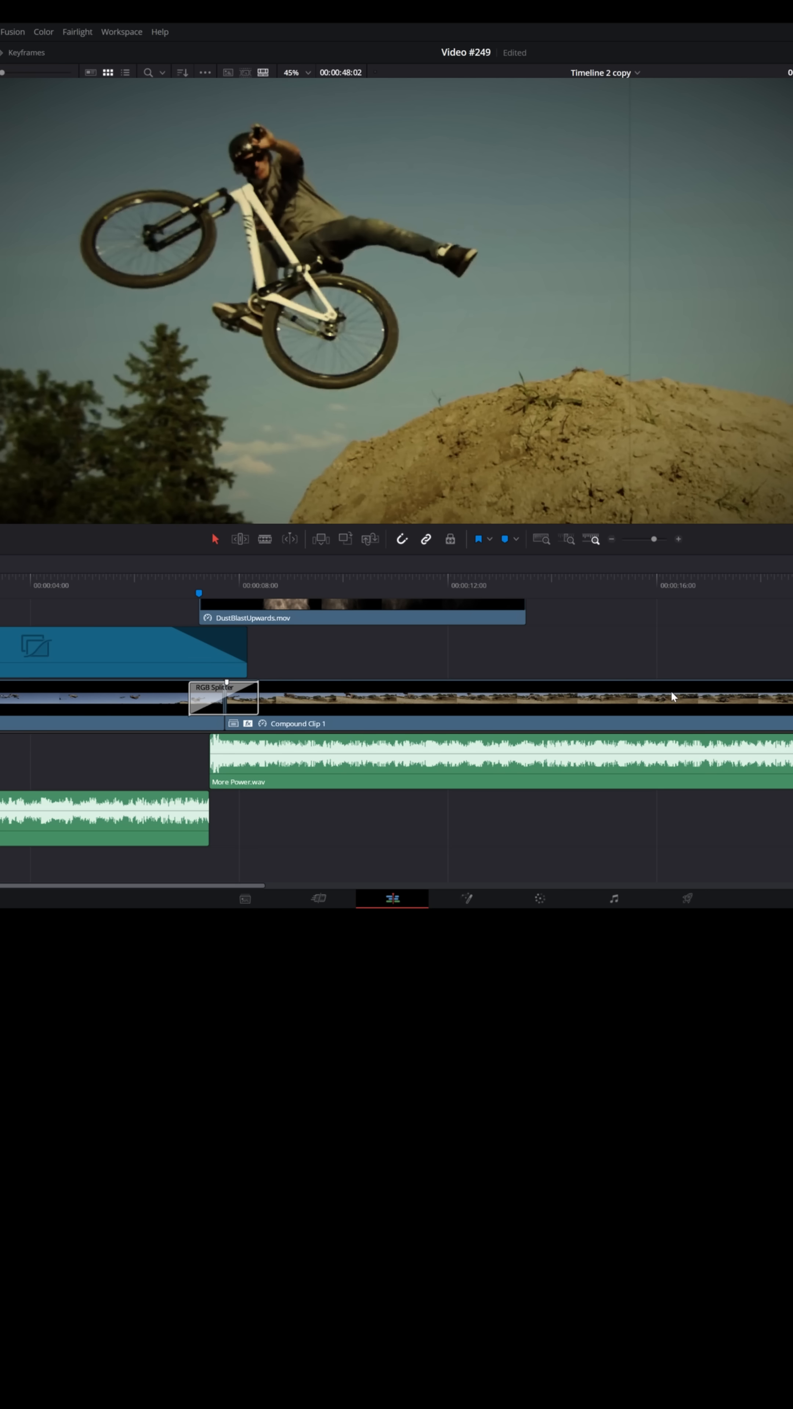